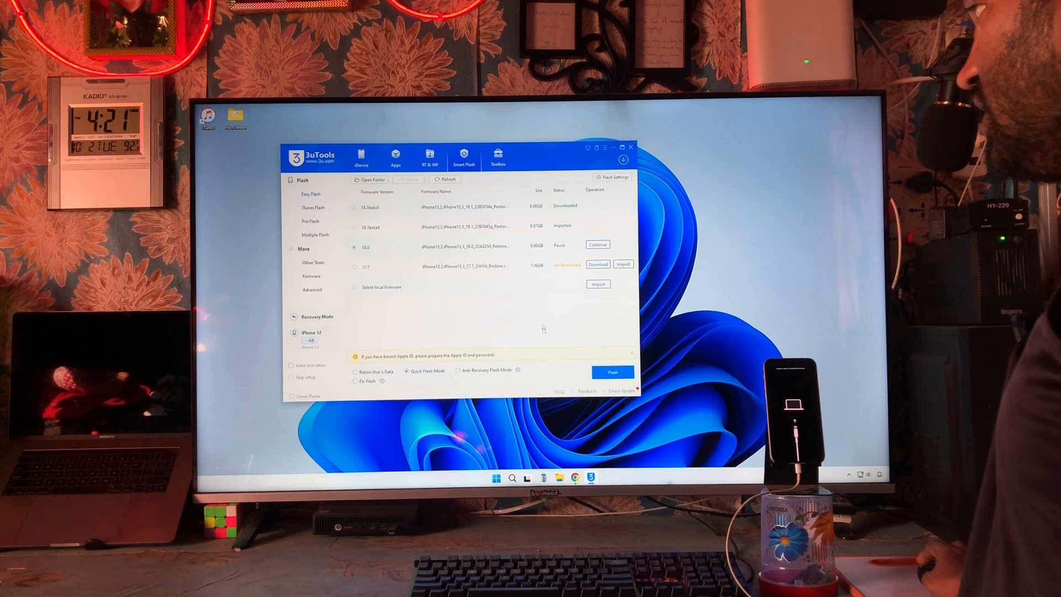
mouse_move(523, 233)
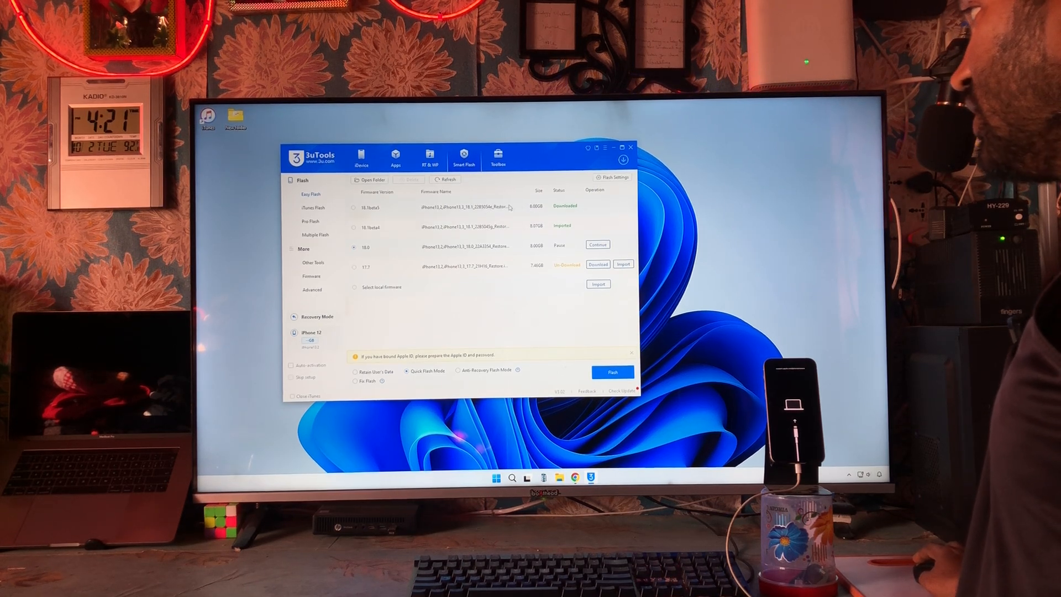
Step: Quick-flash the connected iPhone 12 with the first downloaded iOS 18 firmware
left_click(354, 207)
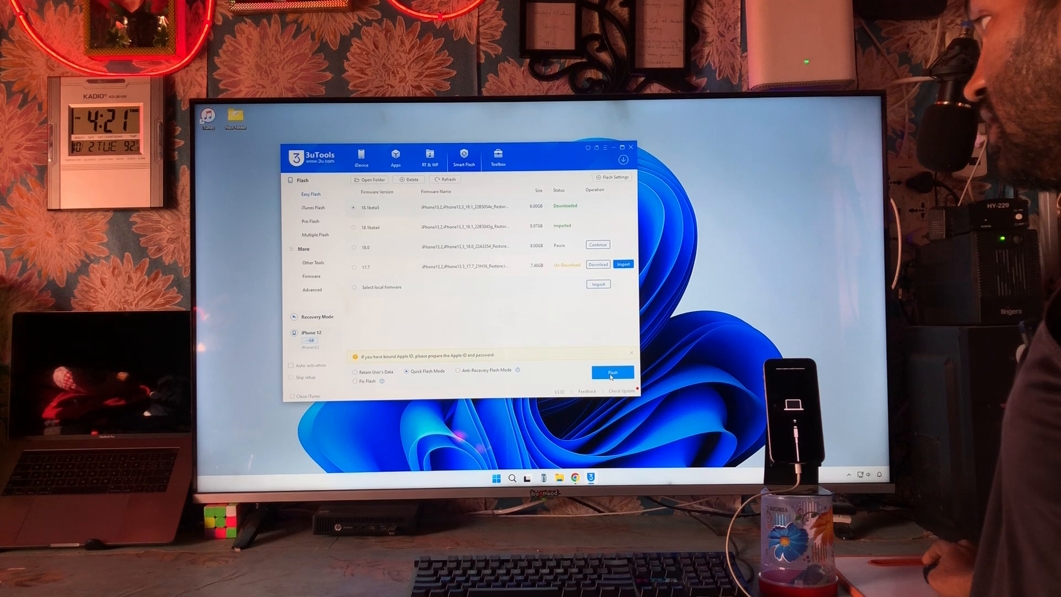
left_click(611, 373)
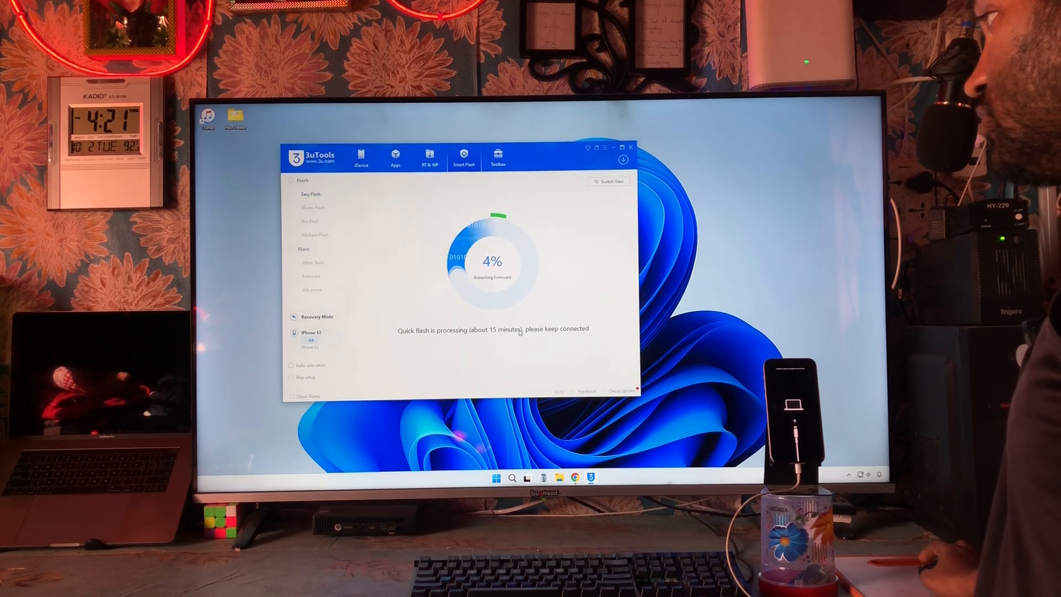